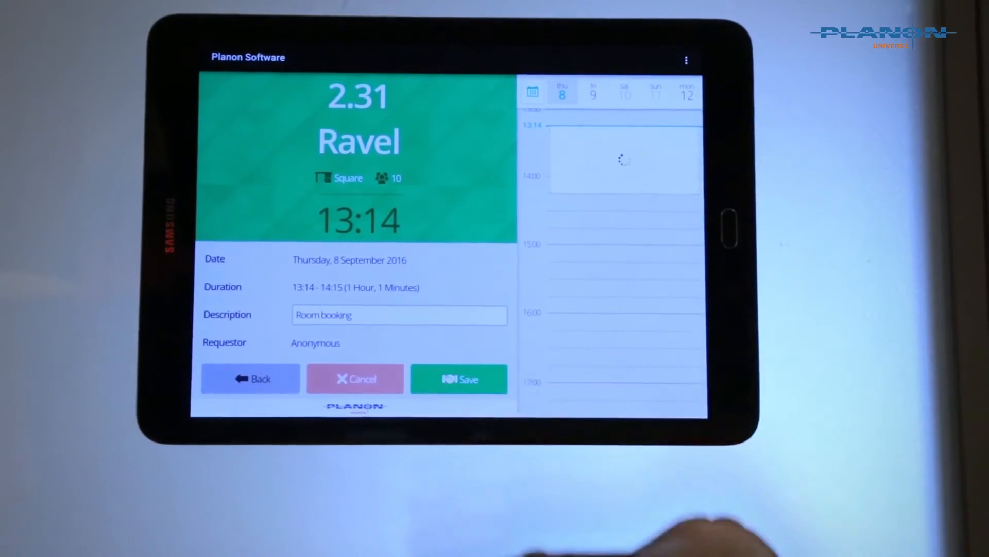
Confirm the 13:14–14:15 booking of room 2.31 Ravel, marking it occupied.
{"action": "left_click", "coordinate": [458, 377]}
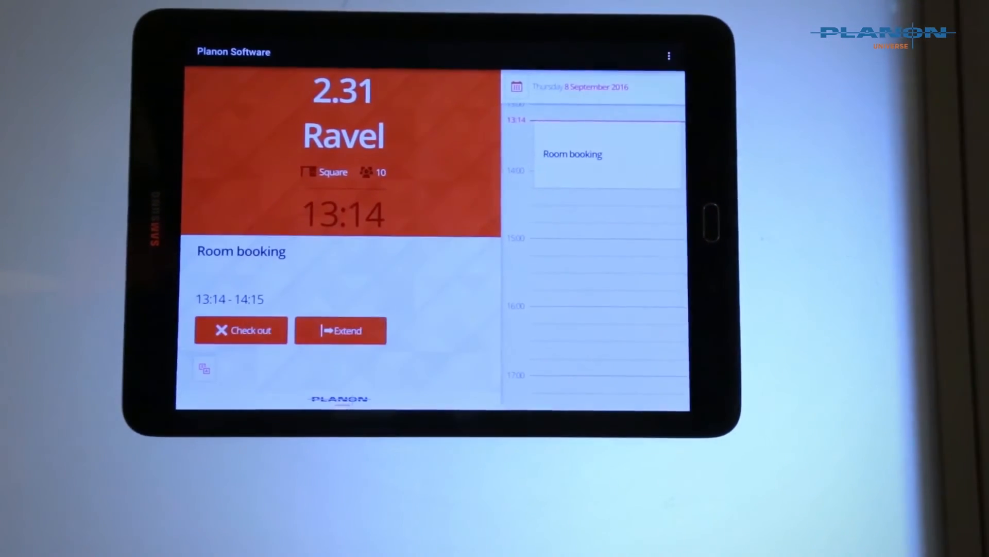